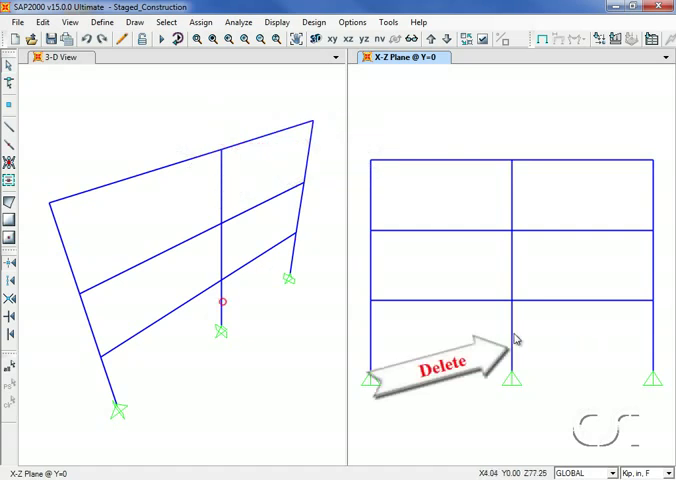
# - Delete the middle ground-story column so the first-floor beam becomes a transfer girder
pyautogui.click(512, 340)
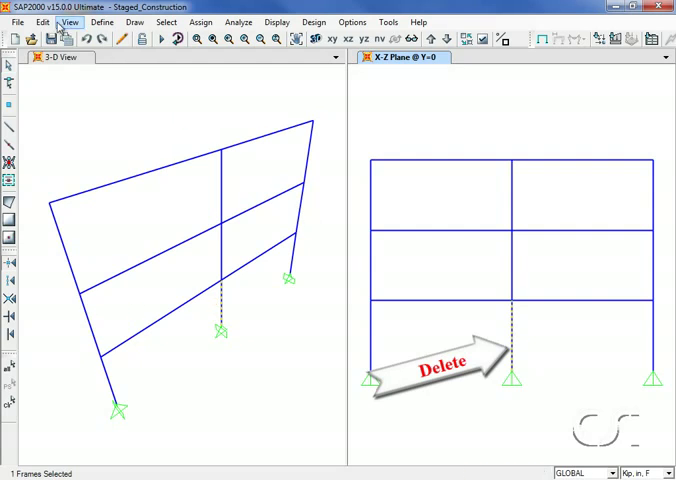
pyautogui.click(40, 20)
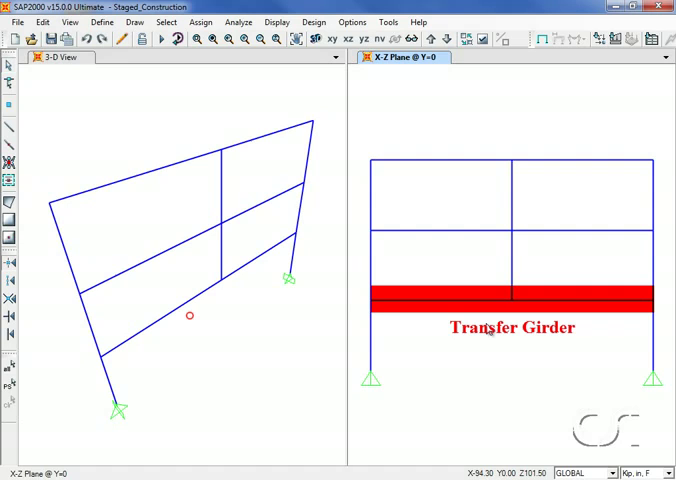
pyautogui.moveTo(232, 288)
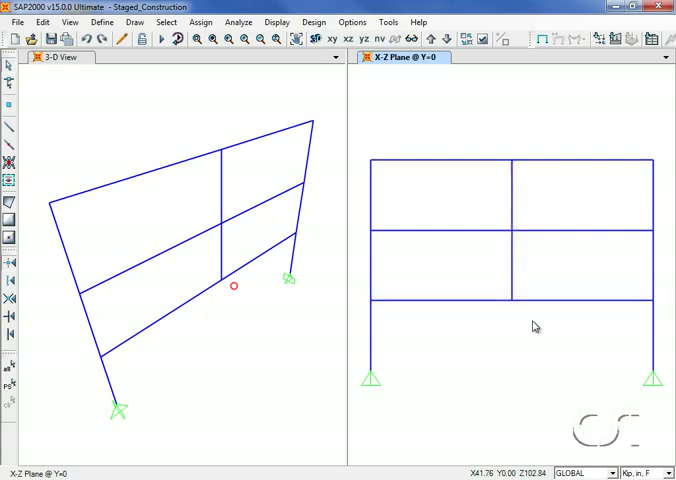
pyautogui.moveTo(436, 326)
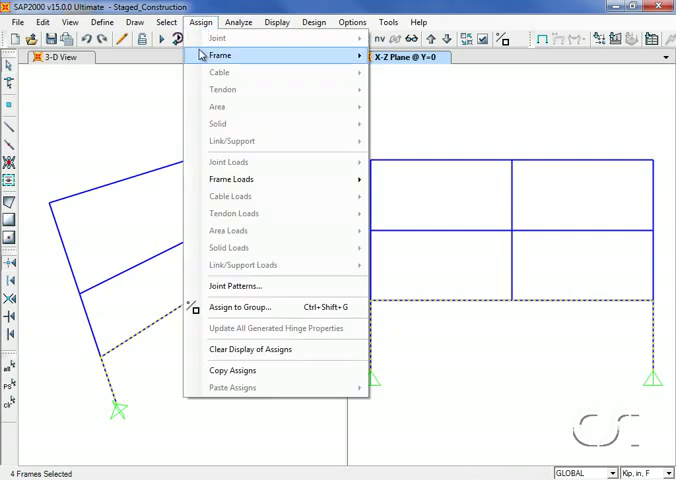
pyautogui.moveTo(258, 308)
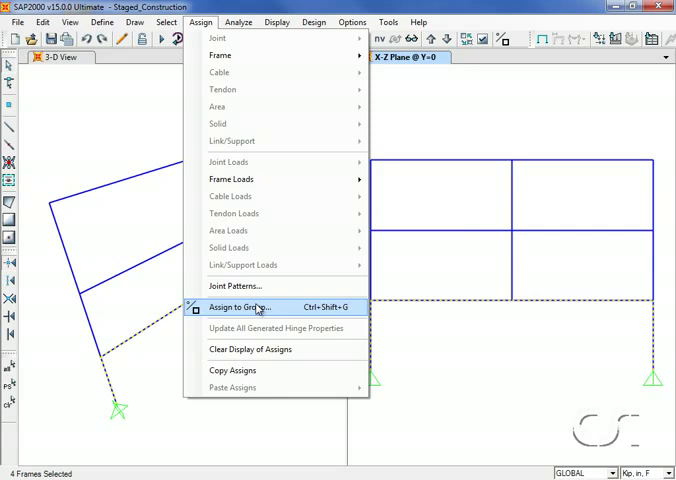
# - Create a new group named STORY1 holding the four selected ground-story frame members
pyautogui.click(246, 308)
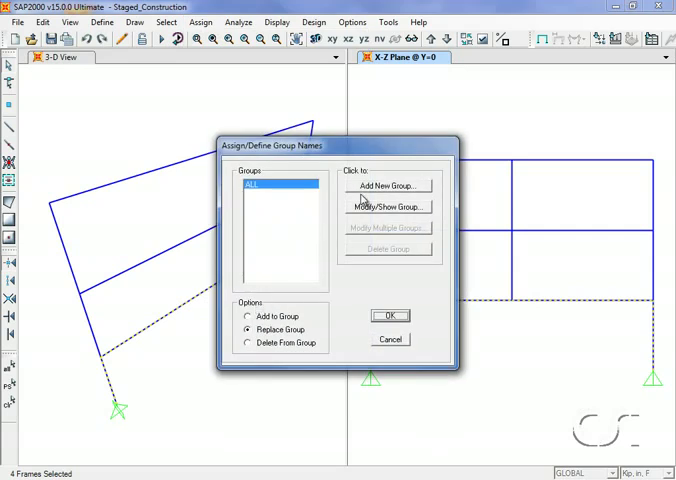
pyautogui.click(388, 184)
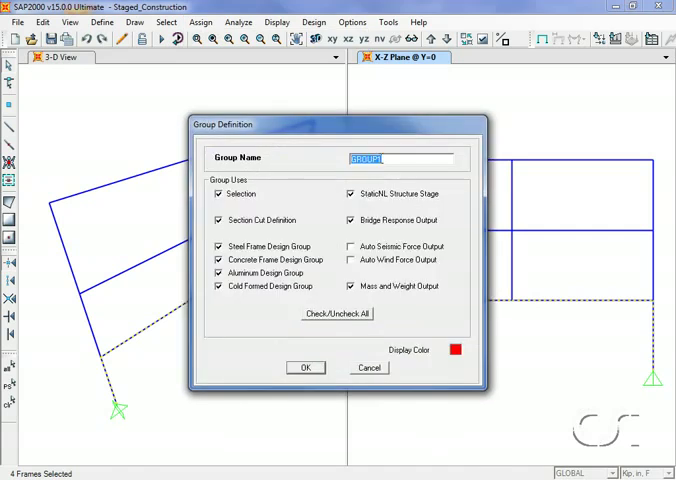
pyautogui.write('S1')
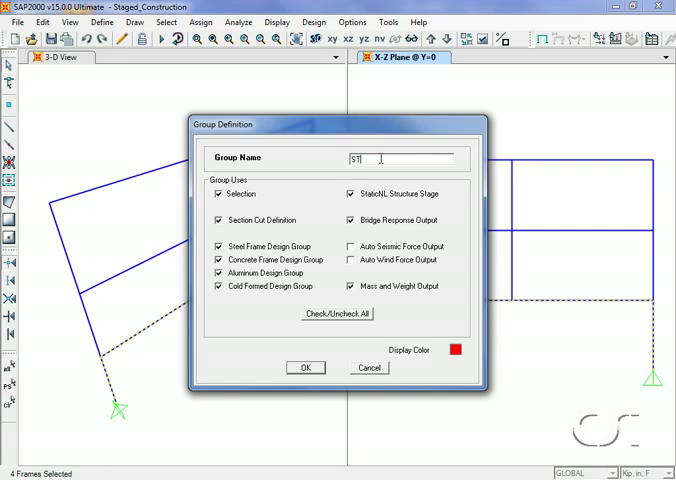
pyautogui.write('STORY1')
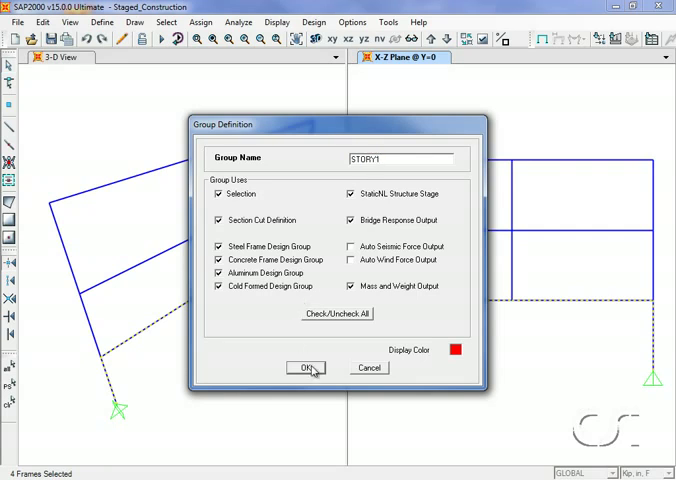
pyautogui.click(308, 368)
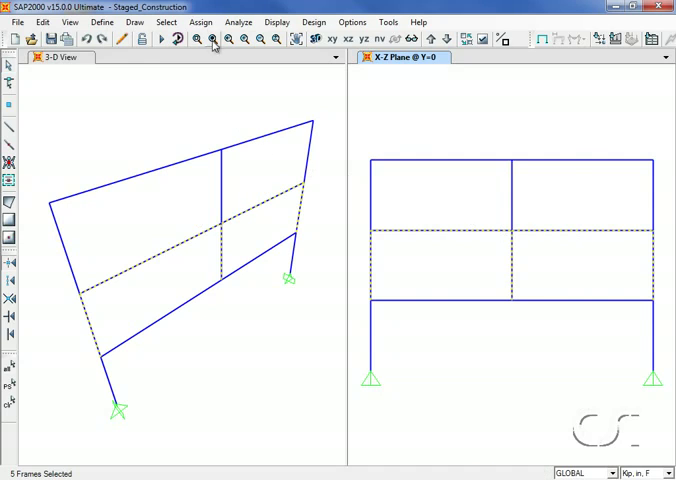
# - Create group STORY2 and assign the five selected second-story frame members to it
pyautogui.click(200, 22)
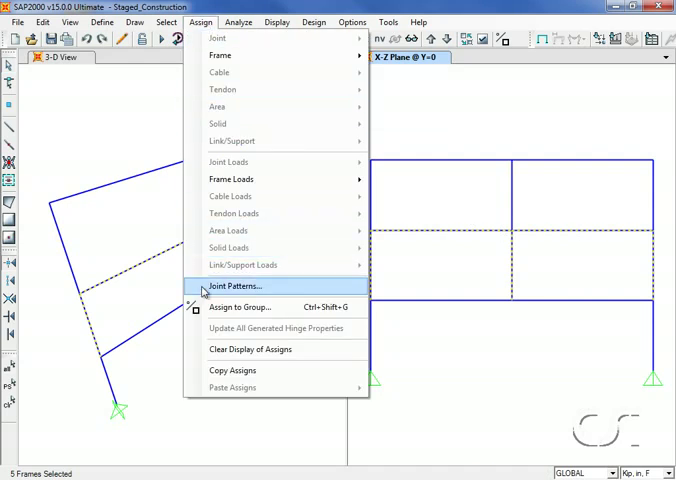
pyautogui.click(240, 308)
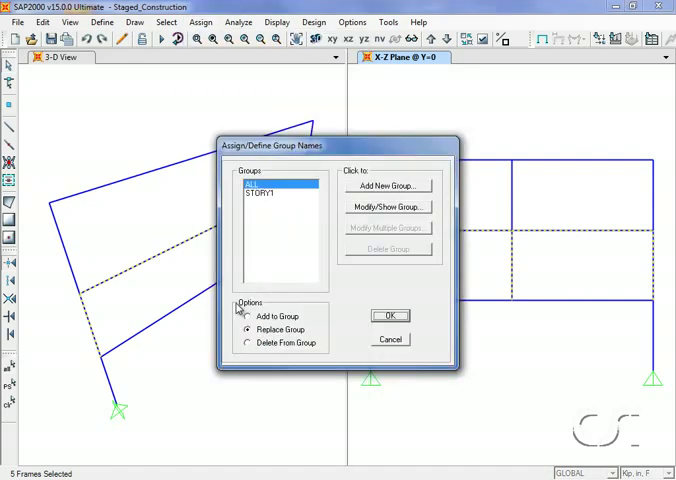
pyautogui.click(388, 184)
pyautogui.write('S')
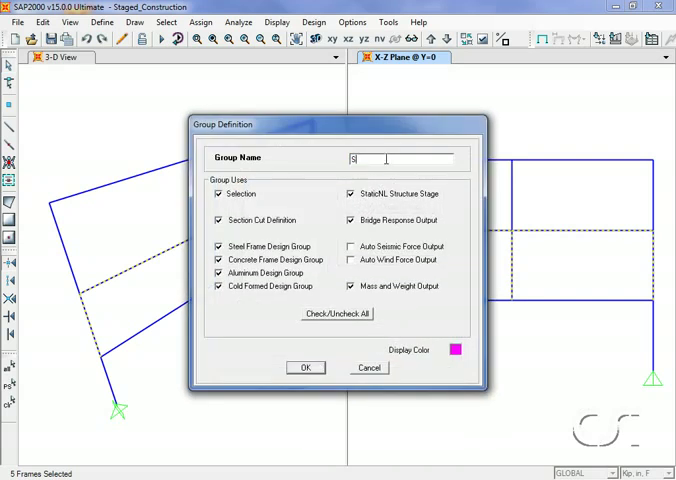
pyautogui.write('TORY2')
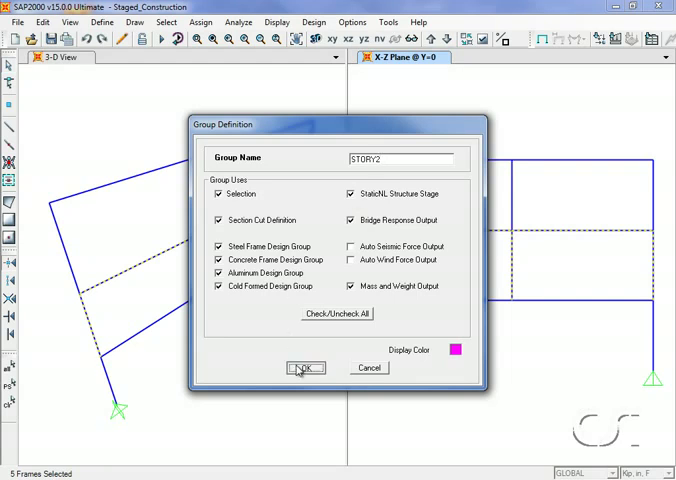
pyautogui.click(304, 368)
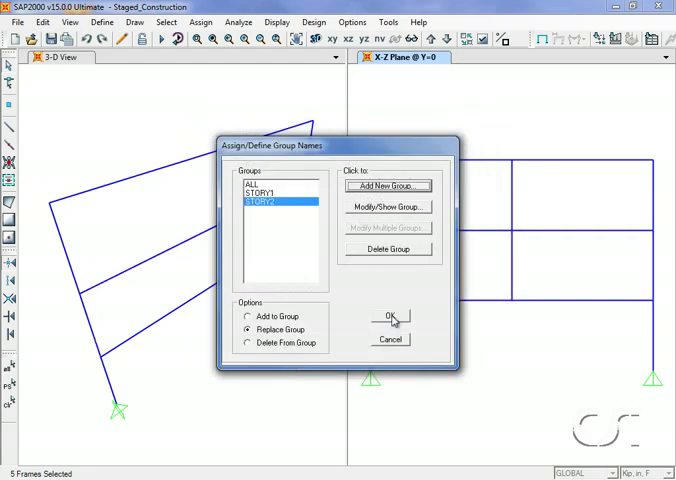
pyautogui.click(390, 316)
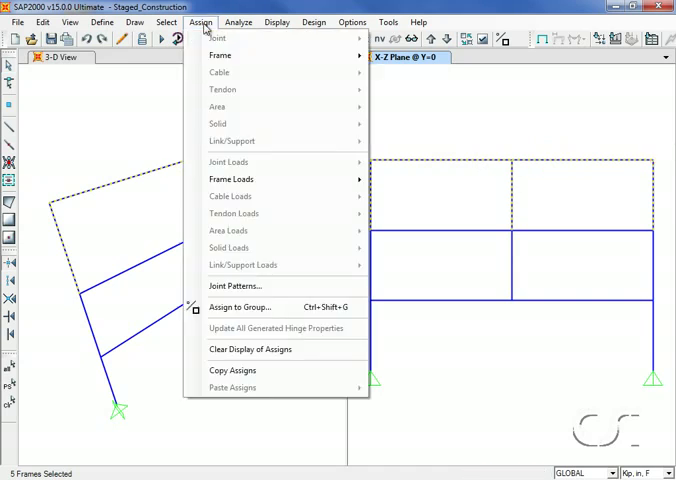
pyautogui.moveTo(258, 308)
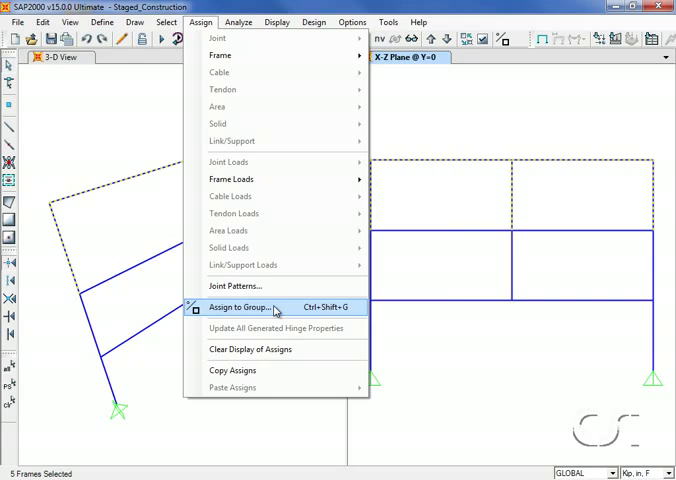
# - Create group STORY3 and assign the five selected top-story frame members to it
pyautogui.click(236, 306)
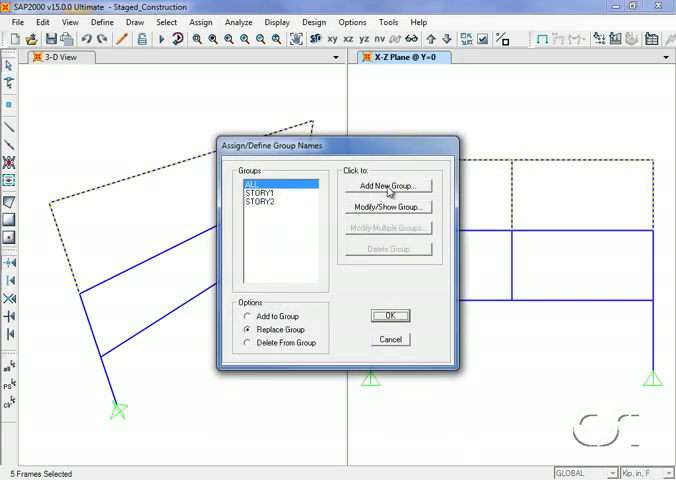
pyautogui.click(388, 188)
pyautogui.write('S')
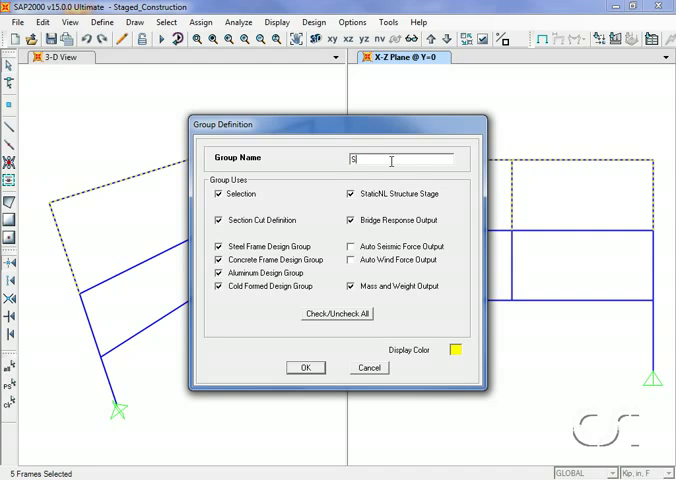
pyautogui.write('TORY')
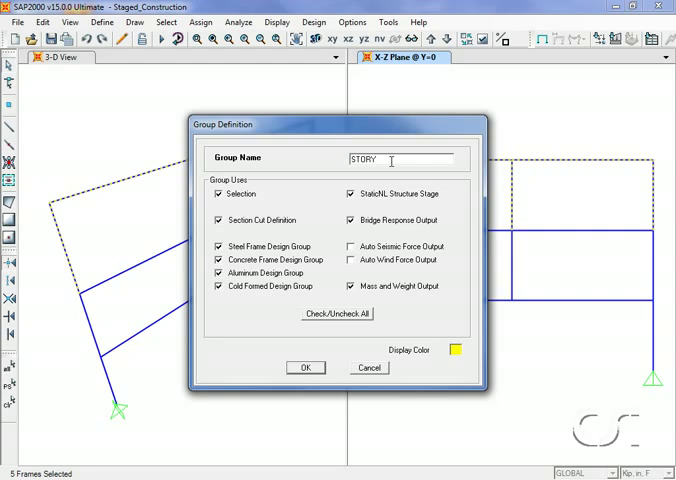
pyautogui.write('3')
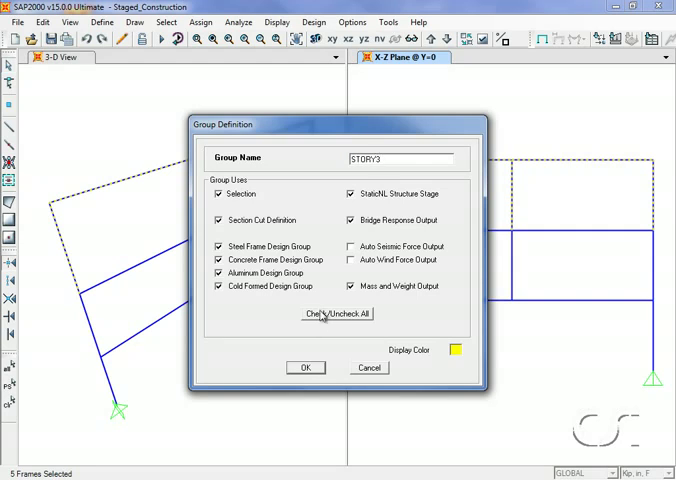
pyautogui.click(306, 368)
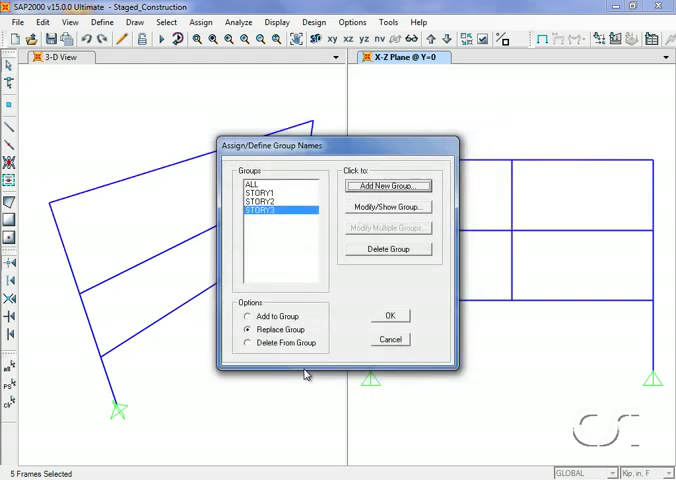
pyautogui.click(390, 316)
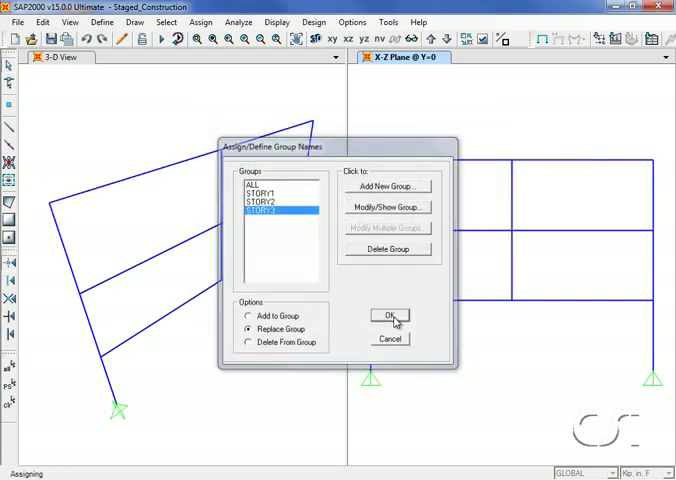
pyautogui.click(390, 316)
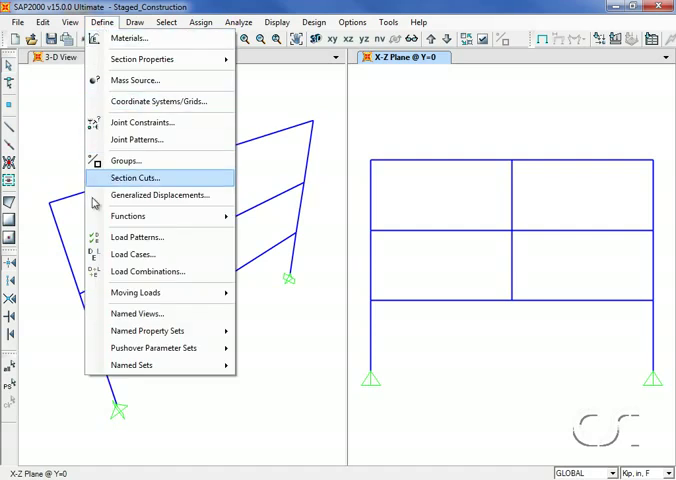
pyautogui.moveTo(178, 236)
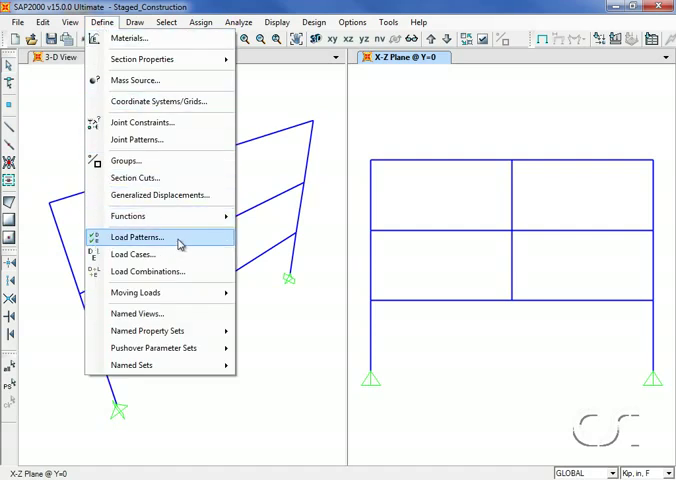
pyautogui.click(140, 238)
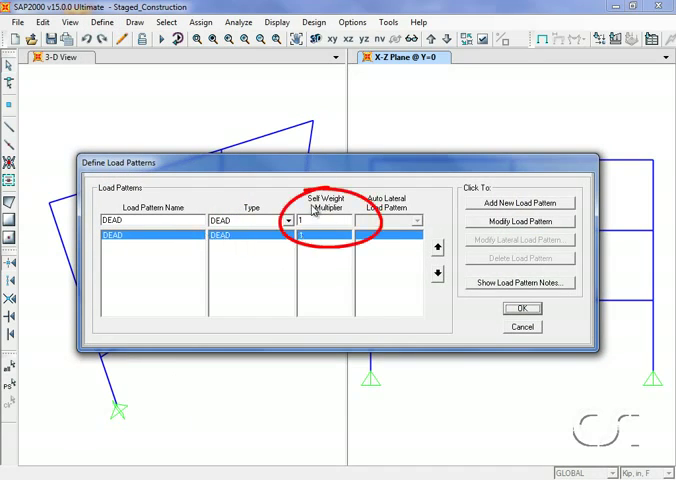
pyautogui.moveTo(460, 280)
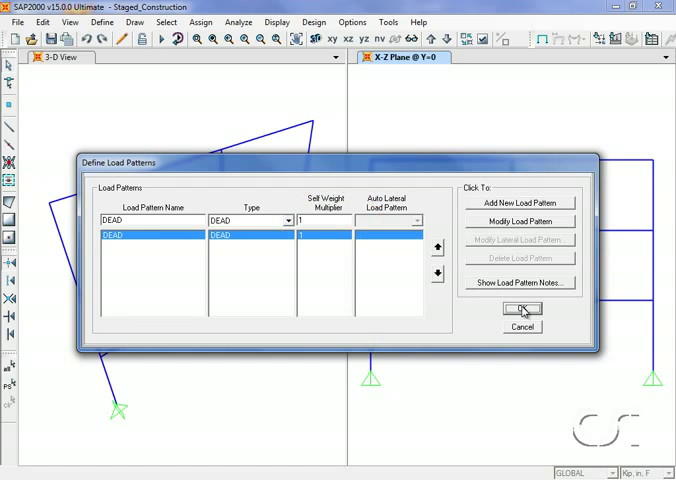
pyautogui.click(520, 308)
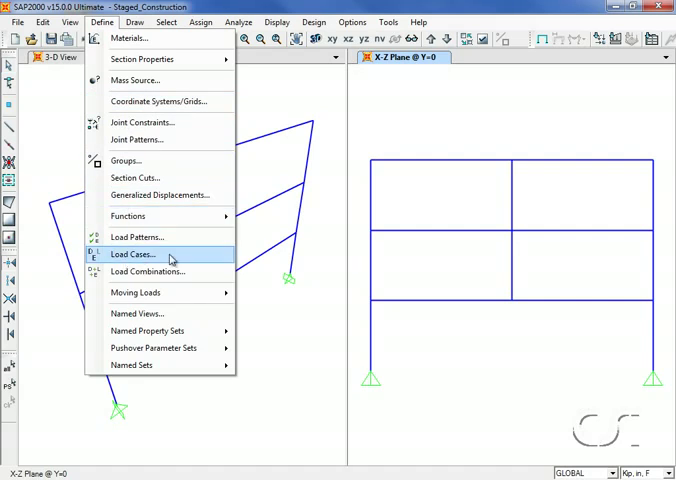
# - Delete the MODAL load case from the defined load cases
pyautogui.click(136, 252)
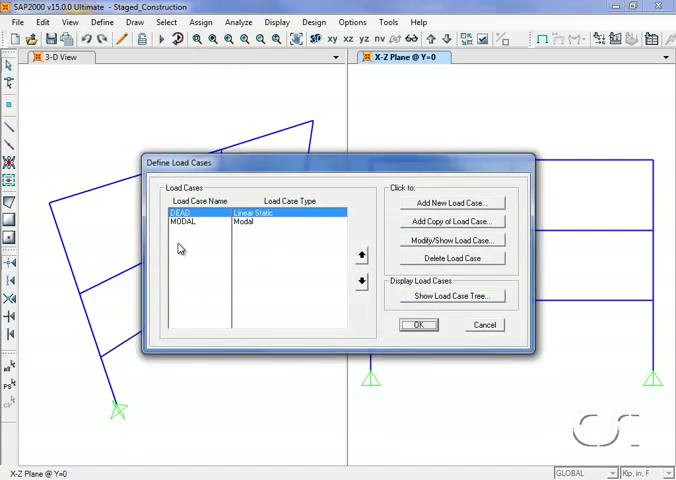
pyautogui.click(184, 220)
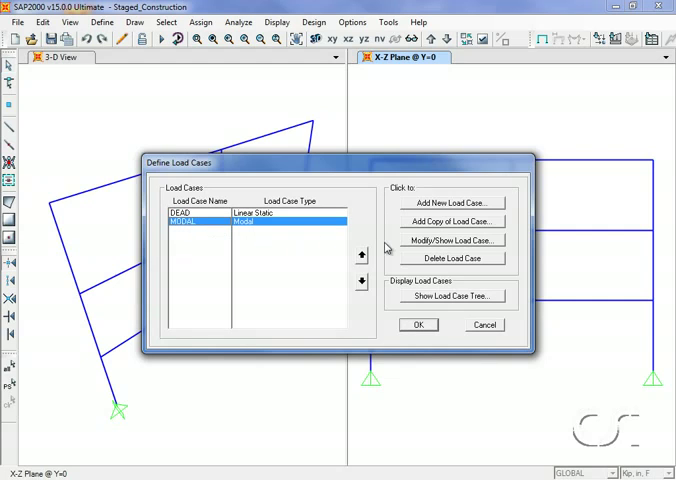
pyautogui.click(452, 258)
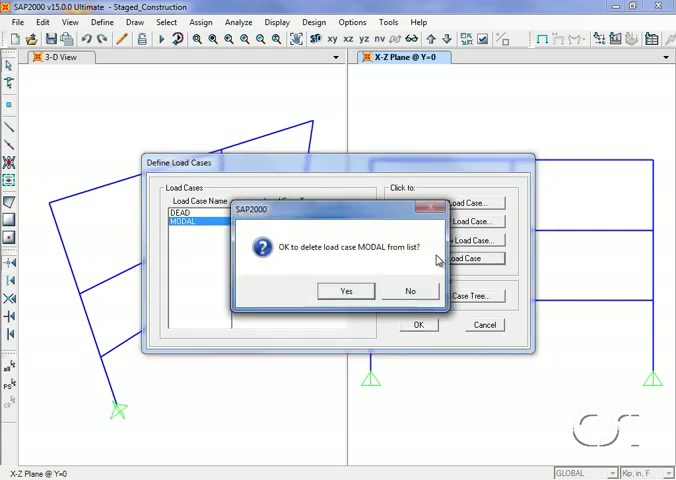
pyautogui.click(344, 292)
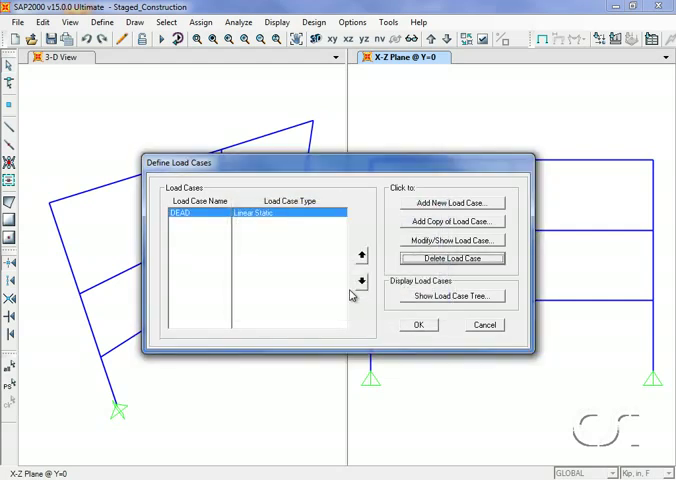
pyautogui.moveTo(448, 208)
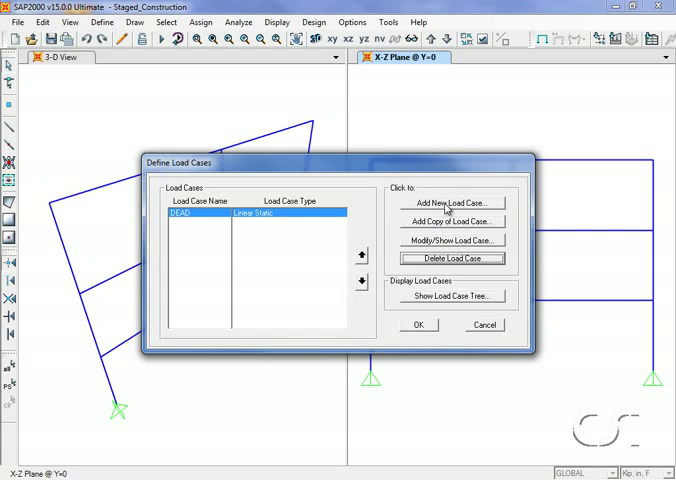
# - Add a new load case named STAGED_CON set to Nonlinear Staged Construction
pyautogui.click(452, 202)
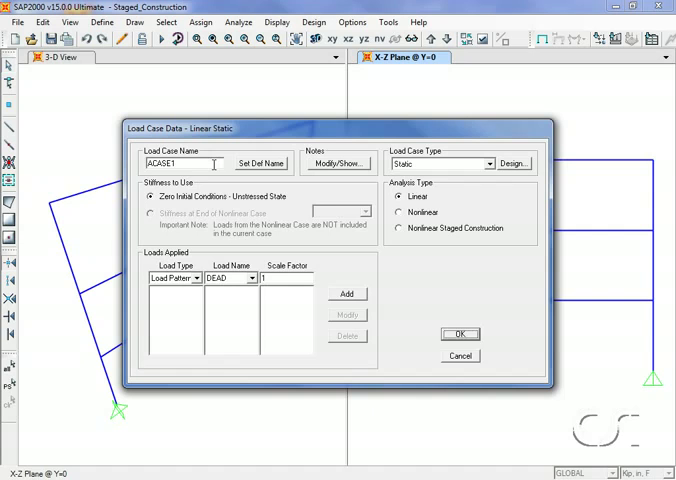
pyautogui.tripleClick(176, 164)
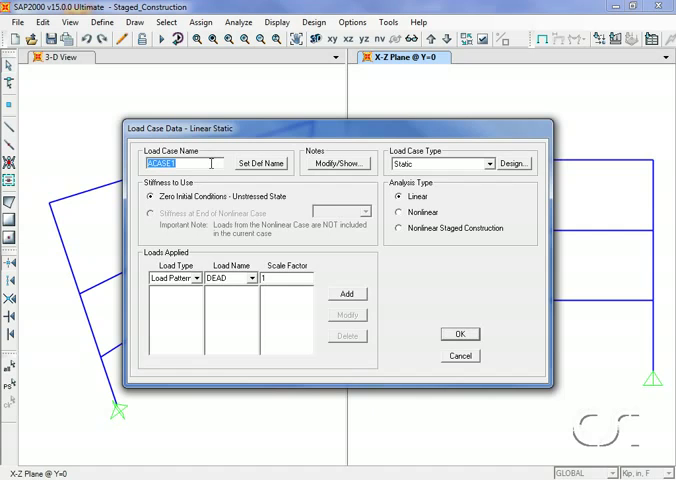
pyautogui.write('STAGED_CON')
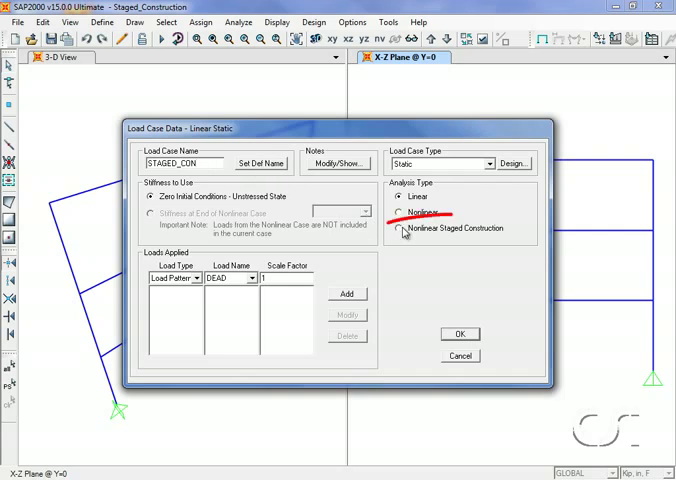
pyautogui.click(404, 228)
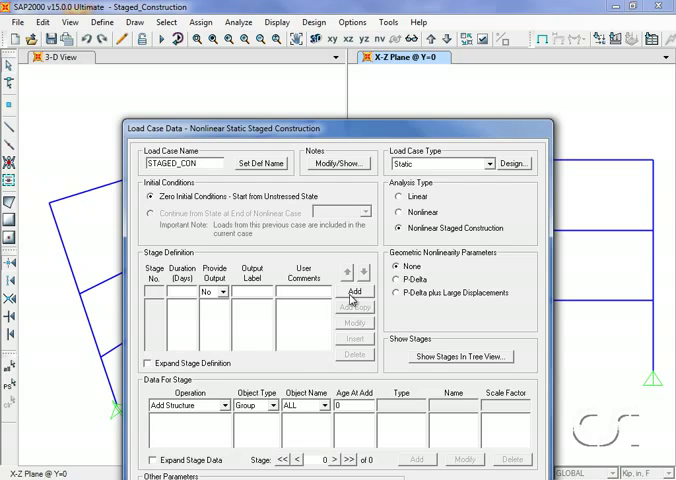
# - Add construction stages 2 and 3, and make stage 1 add the STORY1 group
pyautogui.click(356, 292)
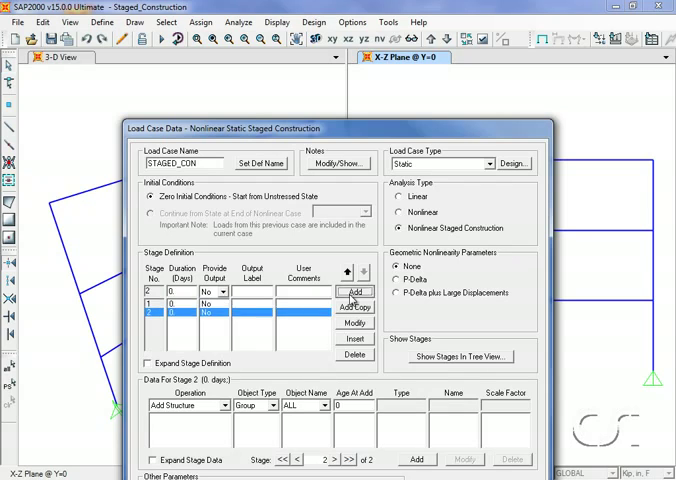
pyautogui.click(356, 292)
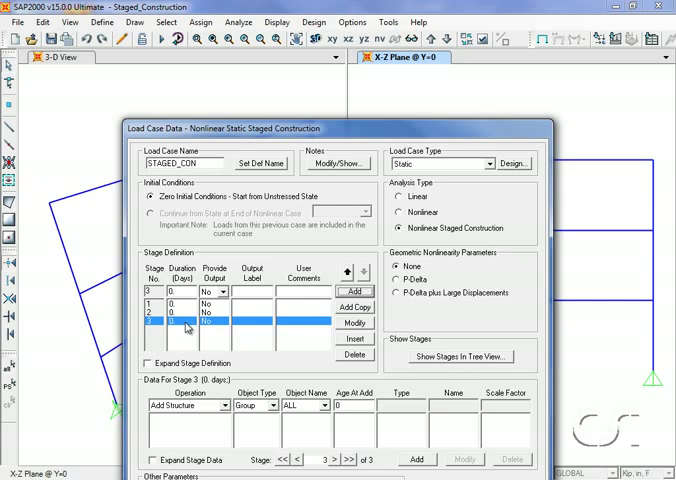
pyautogui.click(156, 300)
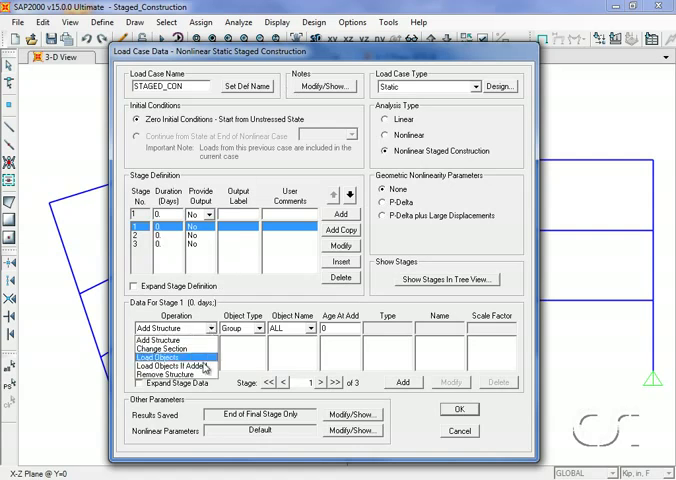
pyautogui.click(170, 328)
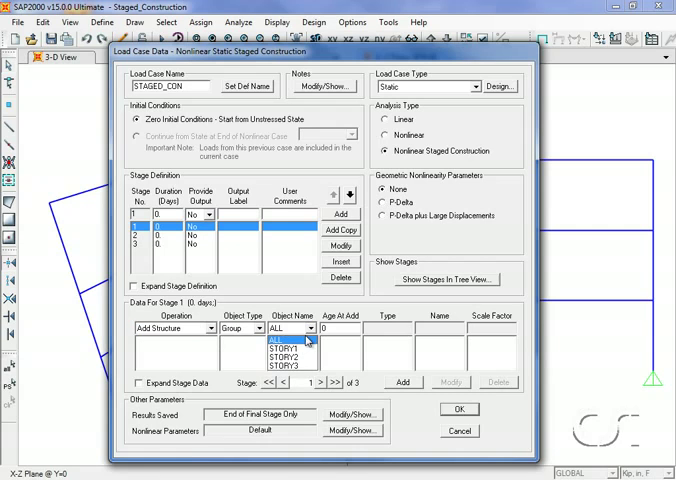
pyautogui.click(290, 344)
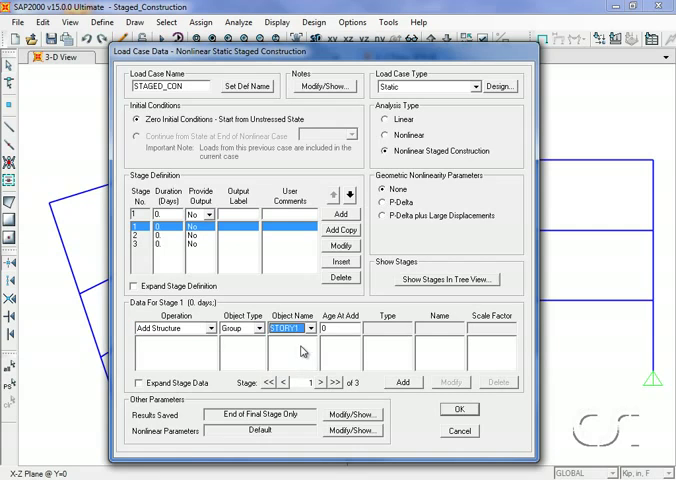
pyautogui.click(402, 380)
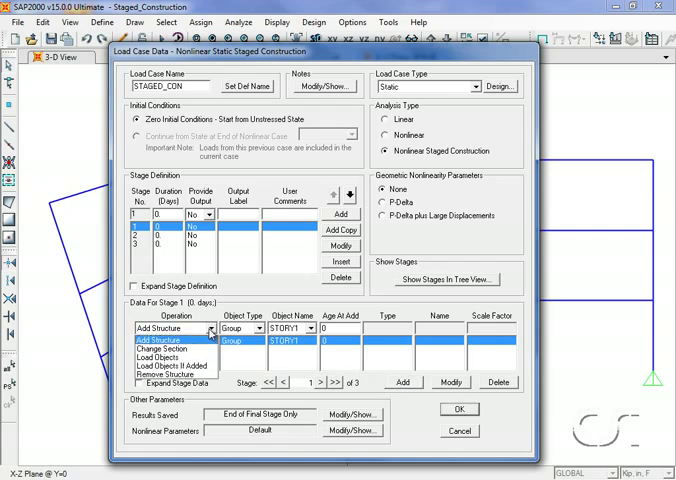
# - Set stage 1 to Load Objects If Added with the DEAD pattern on STORY1
pyautogui.click(180, 368)
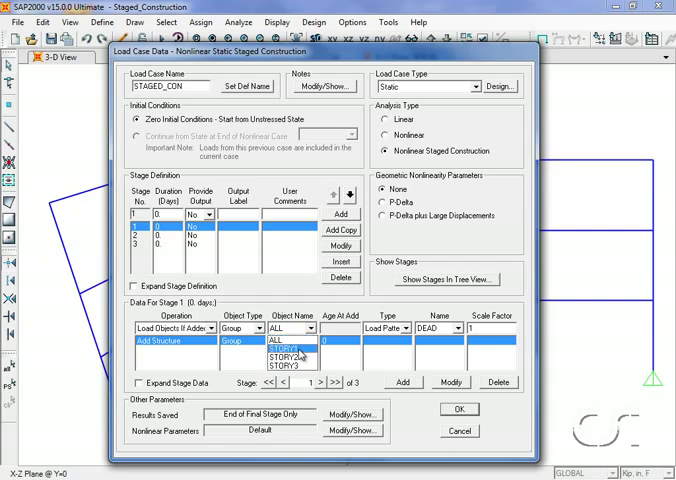
pyautogui.click(290, 340)
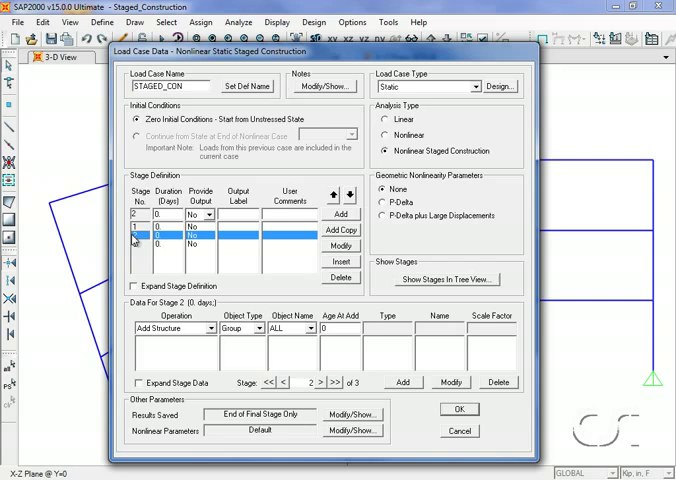
pyautogui.moveTo(192, 312)
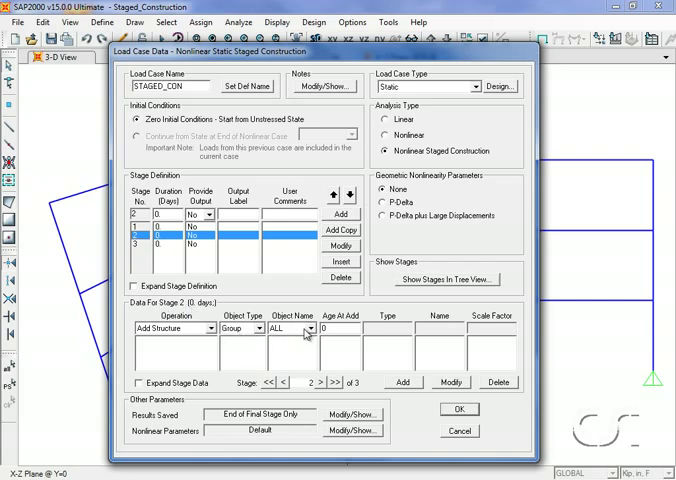
# - Make stage 2 add the STORY2 group with DEAD loading and begin stage 3
pyautogui.click(308, 328)
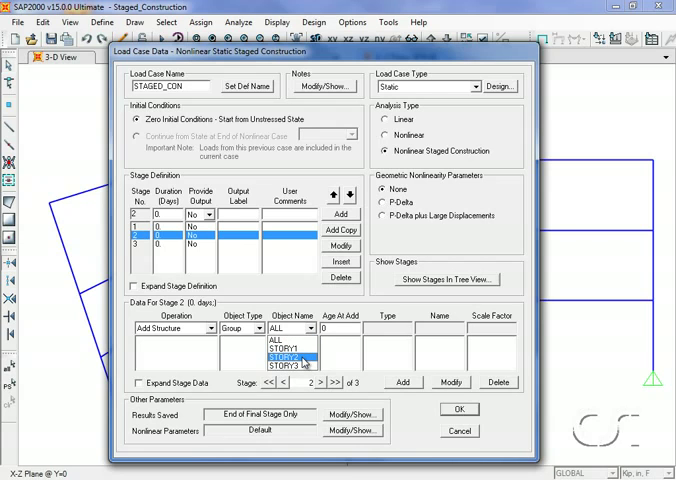
pyautogui.click(284, 360)
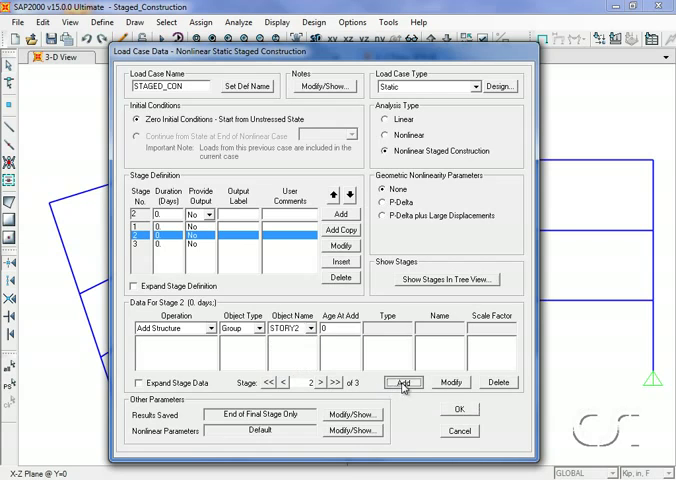
pyautogui.click(404, 380)
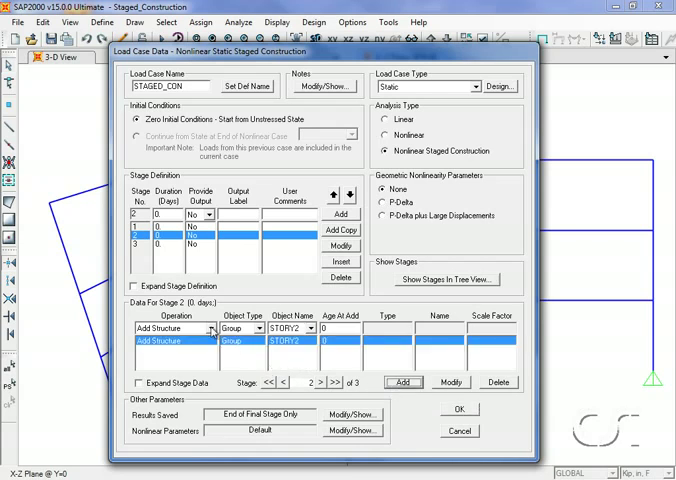
pyautogui.click(170, 328)
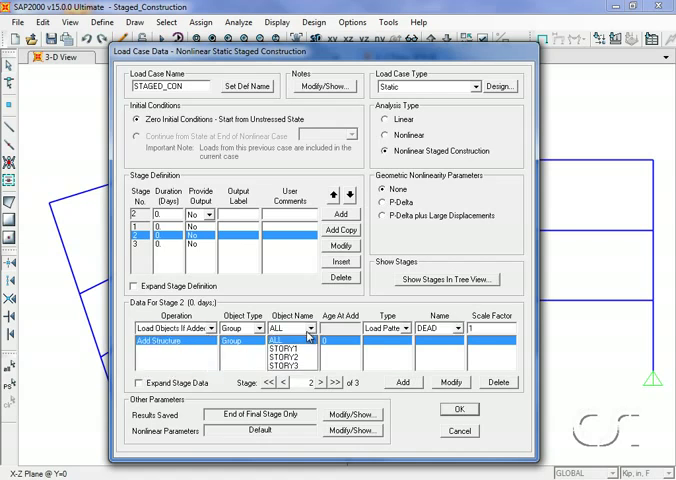
pyautogui.click(290, 356)
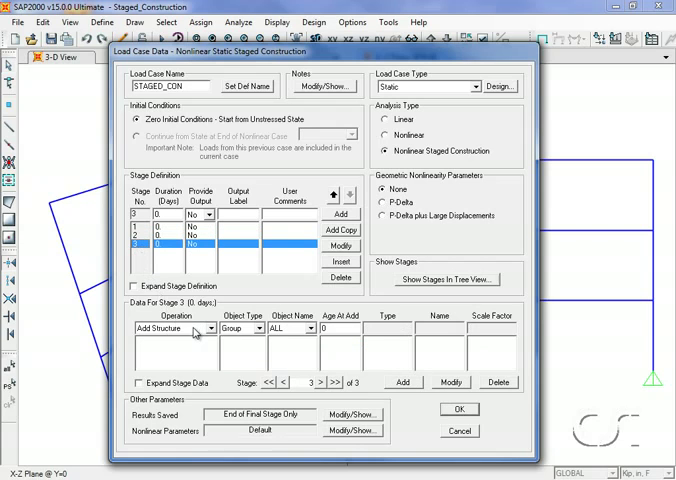
# - Make stage 3 add the STORY3 group and apply DEAD to objects if added
pyautogui.click(304, 328)
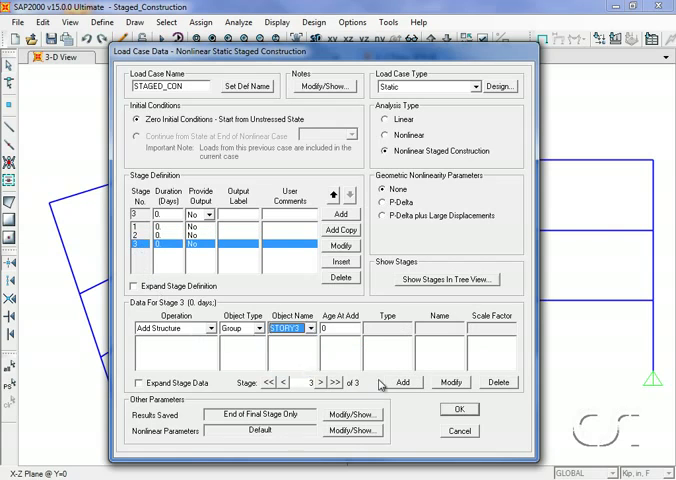
pyautogui.click(402, 382)
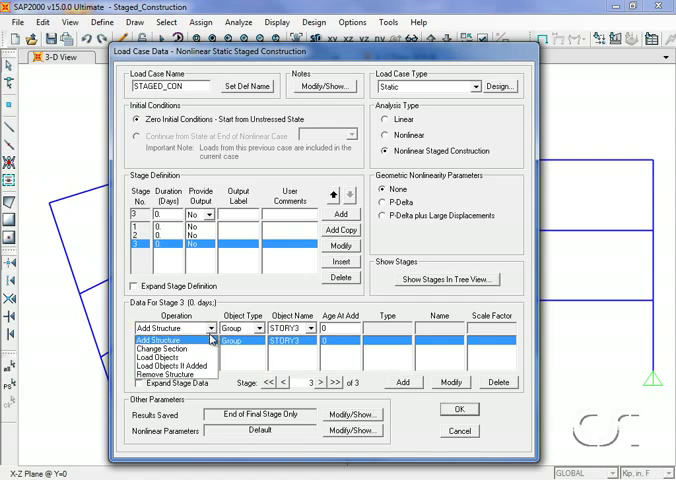
pyautogui.click(170, 364)
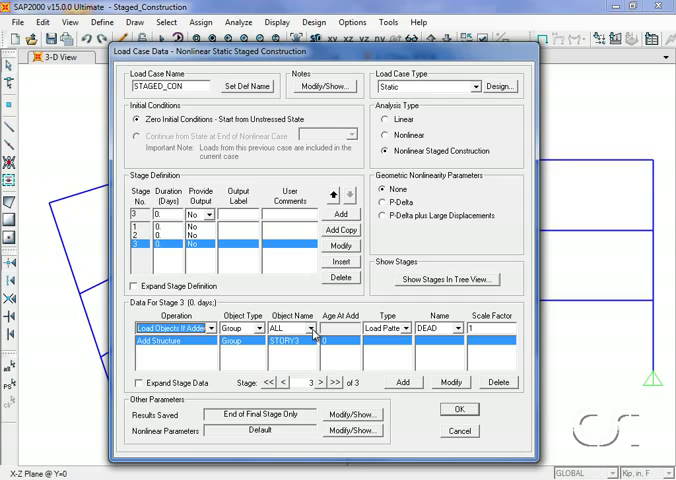
pyautogui.click(308, 328)
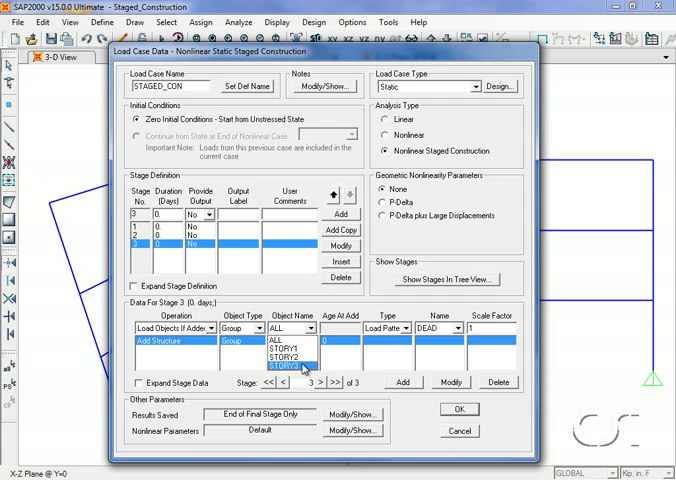
pyautogui.click(300, 380)
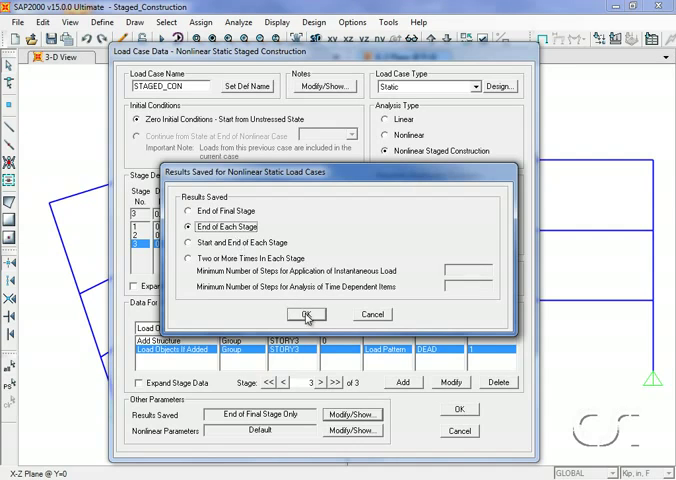
# - Confirm results saved at end of each stage and close the load case definitions
pyautogui.click(308, 312)
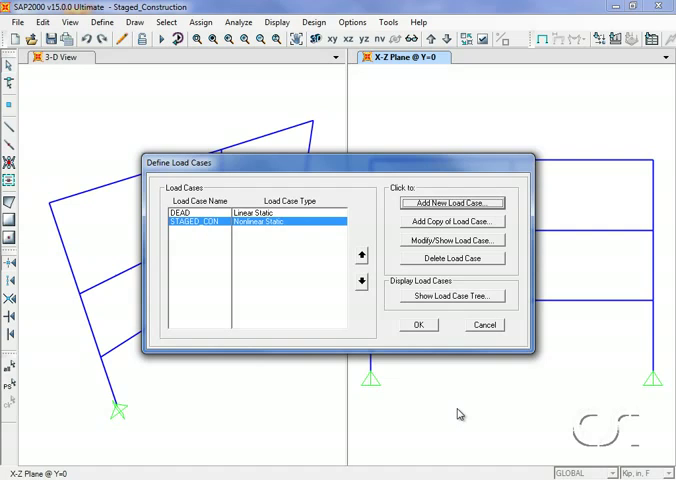
pyautogui.moveTo(178, 234)
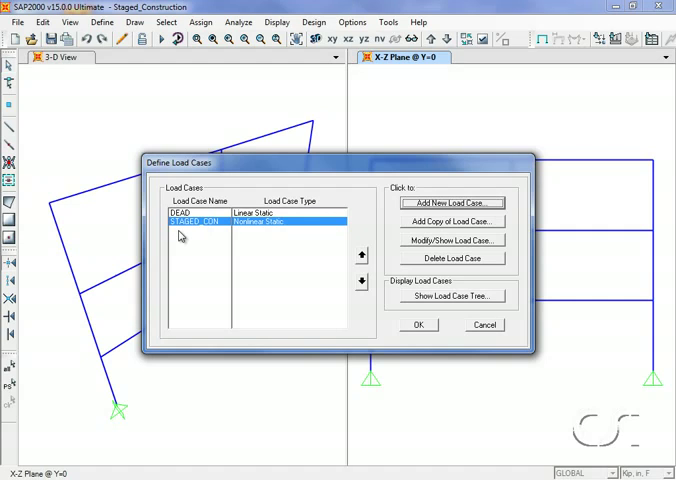
pyautogui.moveTo(424, 332)
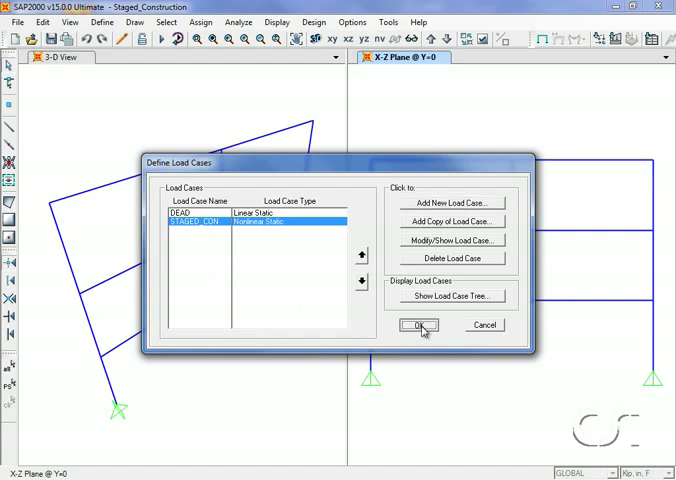
pyautogui.click(418, 324)
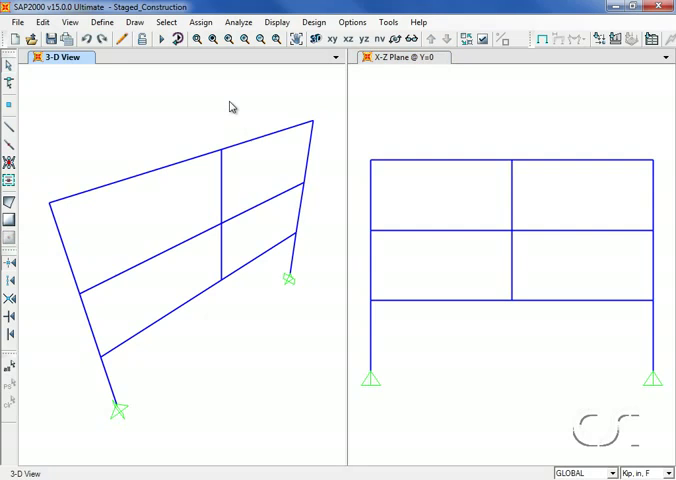
pyautogui.moveTo(344, 40)
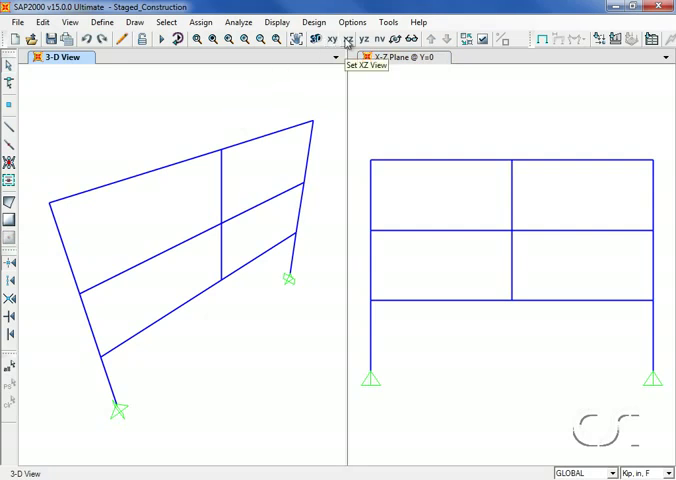
# - Show the X-Z elevation in the left view and bring up the Run Analysis case list
pyautogui.click(348, 40)
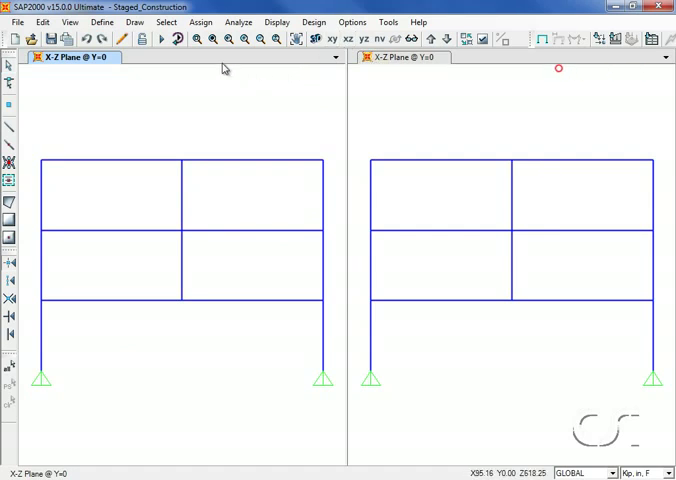
pyautogui.moveTo(164, 40)
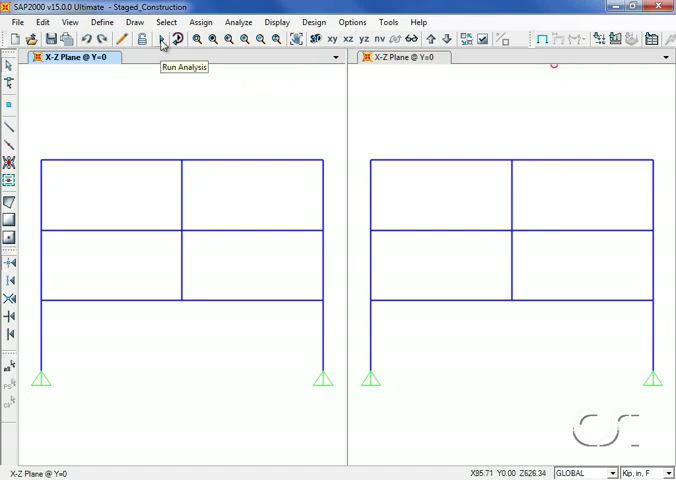
pyautogui.click(162, 40)
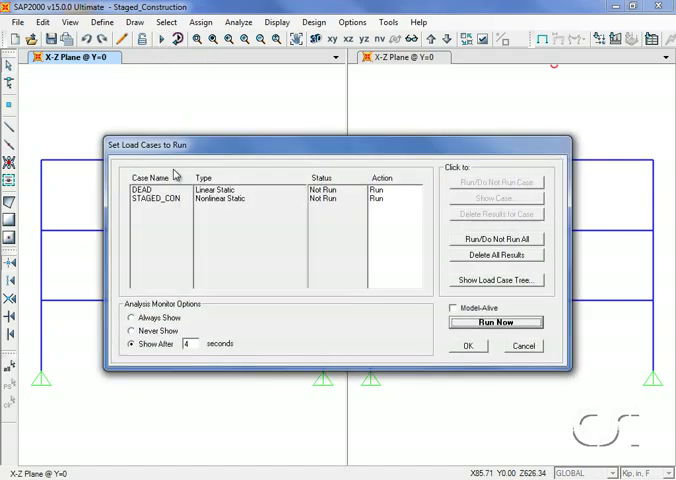
pyautogui.moveTo(496, 332)
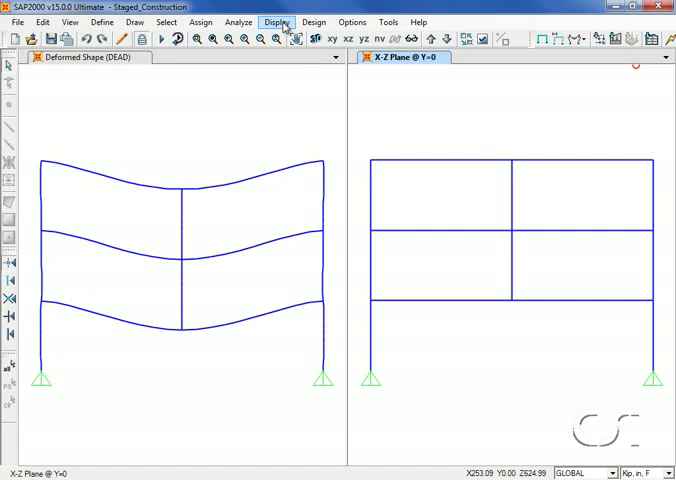
# - Display the STAGED_CON case at step 1 with scale factor 300 and cubic-curve members
pyautogui.click(276, 22)
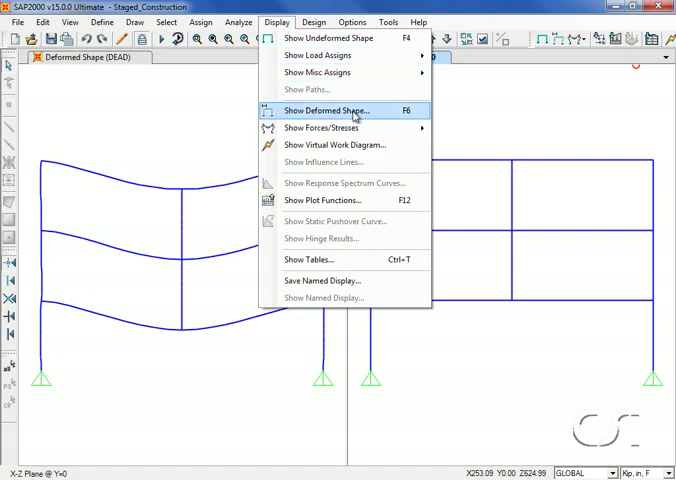
pyautogui.click(324, 110)
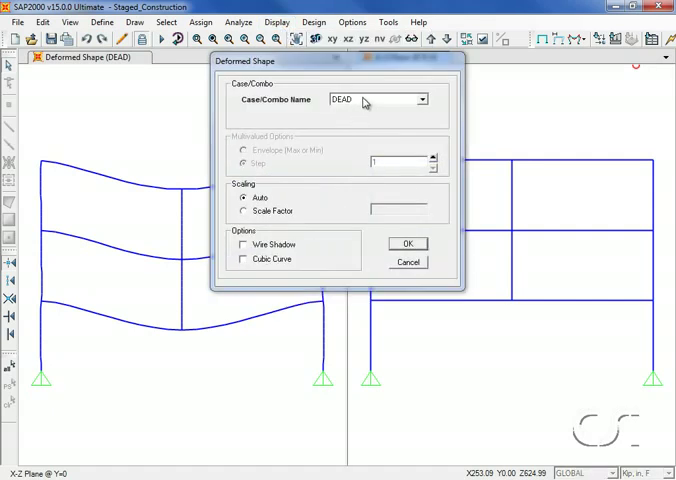
pyautogui.click(420, 100)
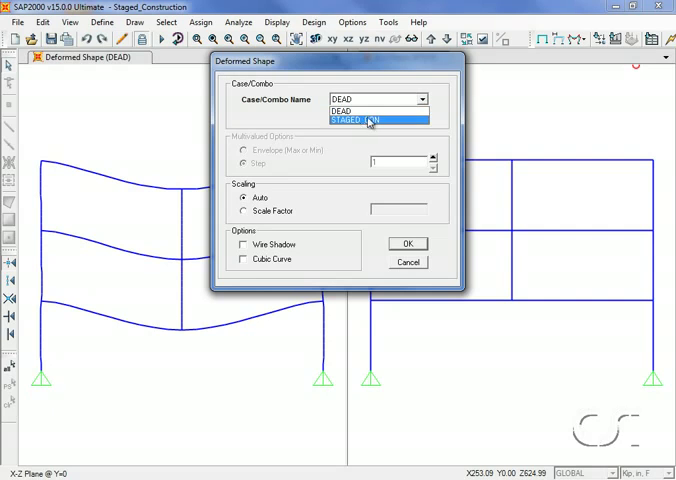
pyautogui.click(376, 120)
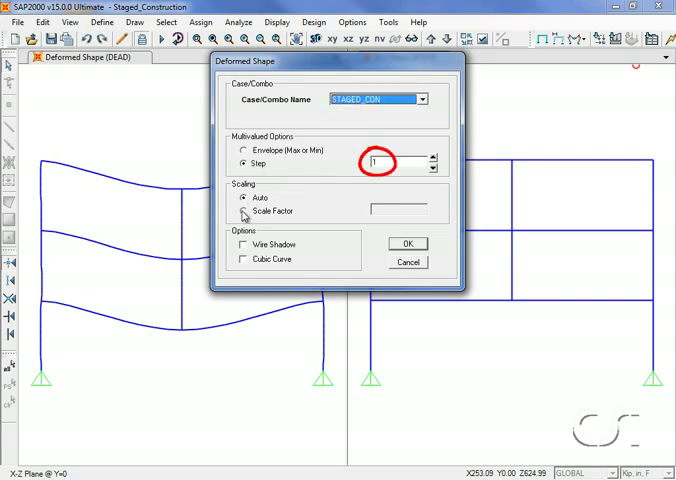
pyautogui.click(244, 212)
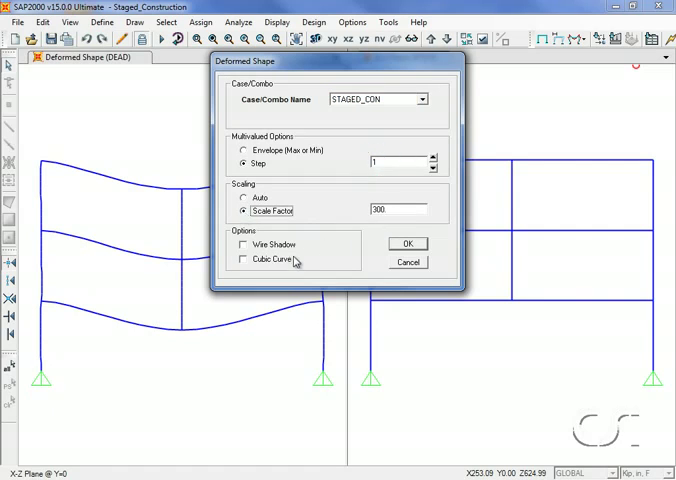
pyautogui.click(244, 260)
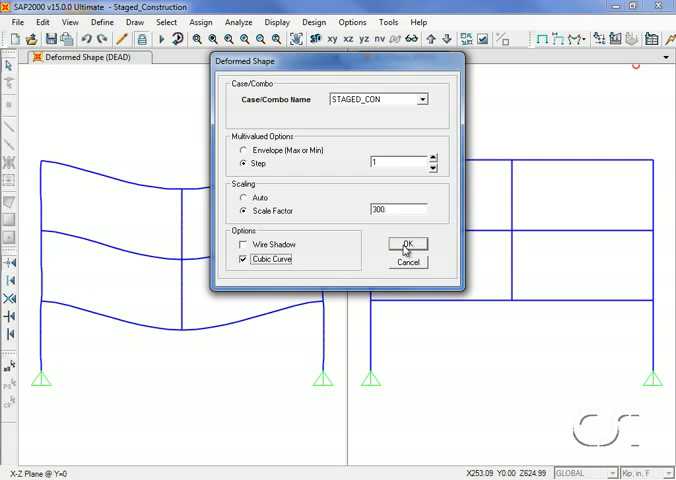
pyautogui.click(406, 244)
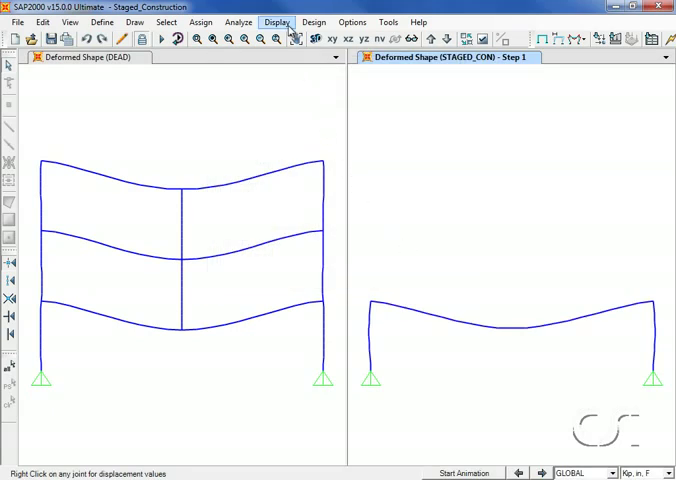
# - Advance the STAGED_CON deformed shape to step 2 in the right view
pyautogui.click(276, 22)
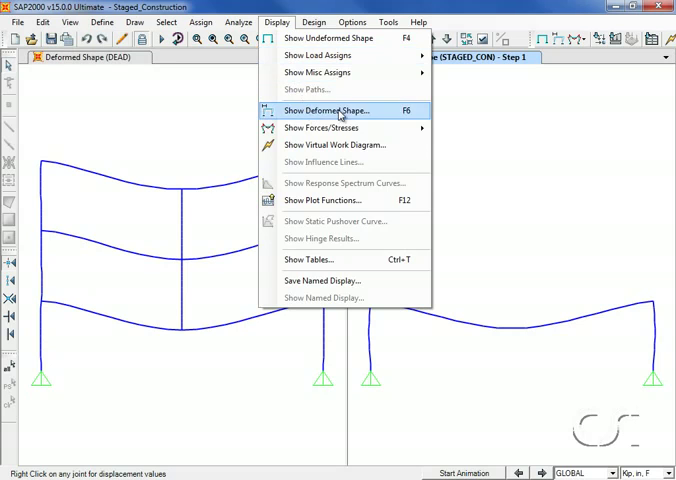
pyautogui.click(328, 110)
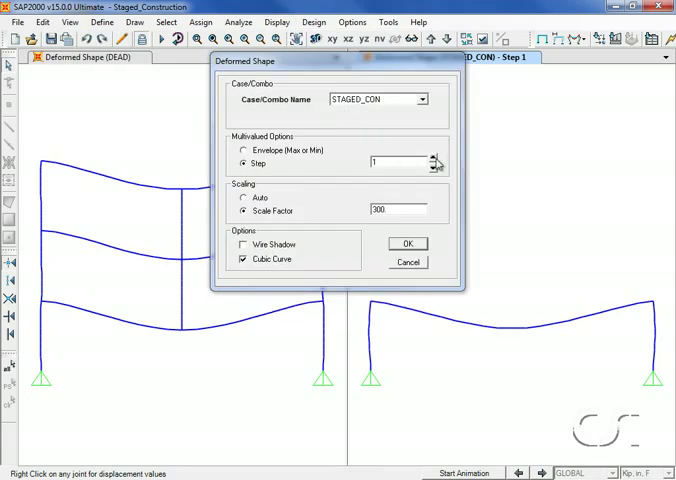
pyautogui.click(432, 156)
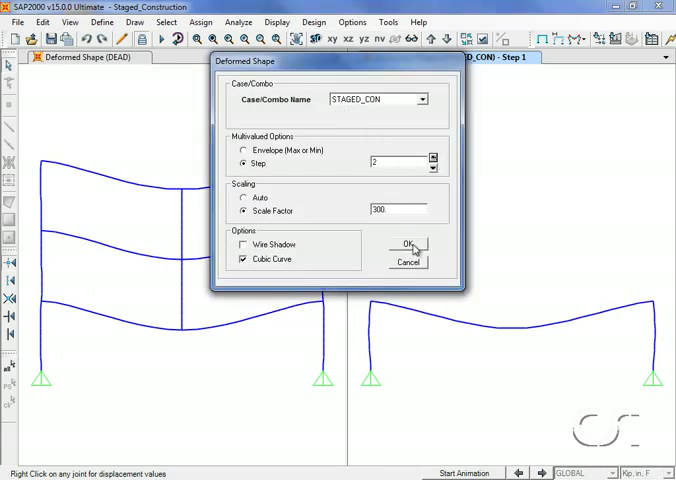
pyautogui.click(406, 246)
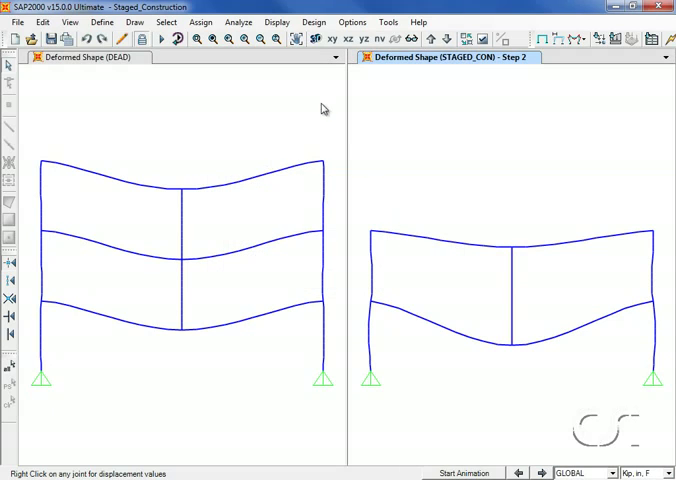
# - Advance the STAGED_CON deformed shape to step 3, all three stories built
pyautogui.click(276, 20)
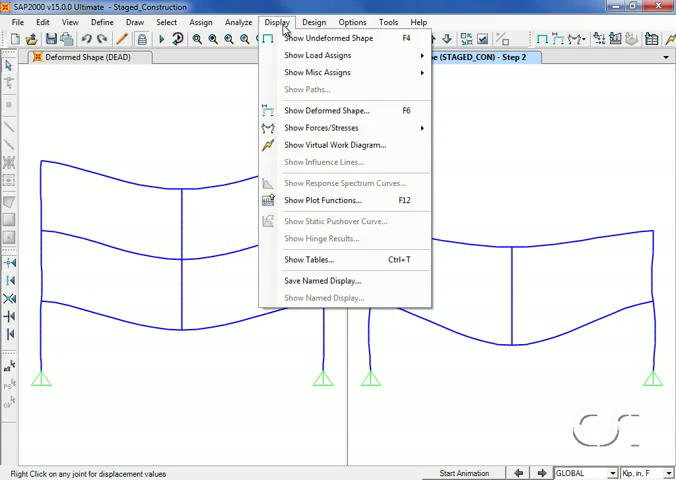
pyautogui.click(326, 110)
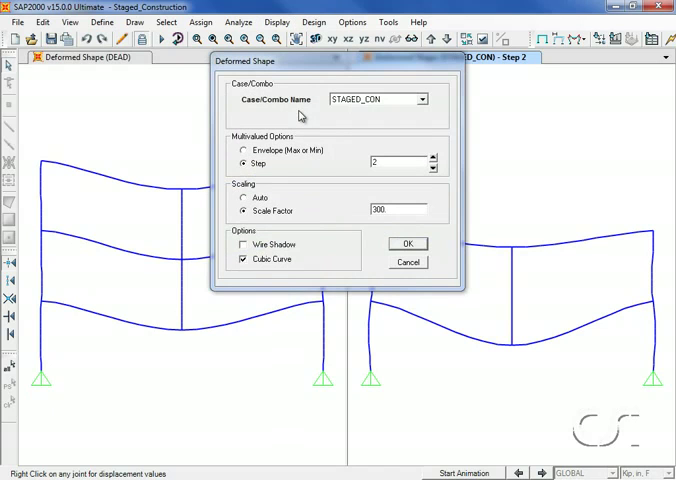
pyautogui.click(432, 158)
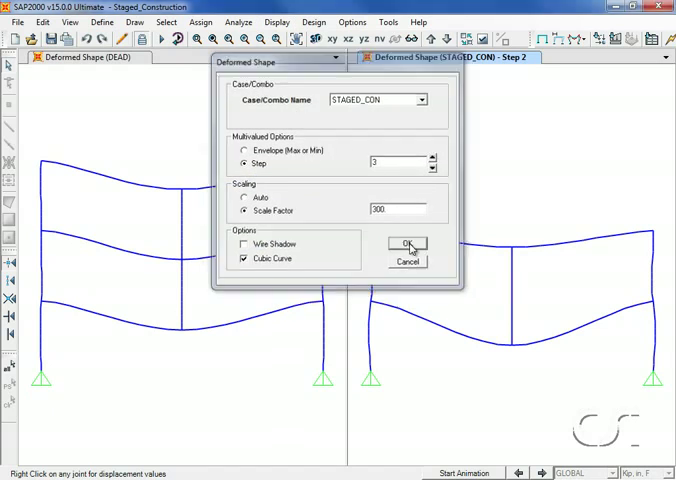
pyautogui.click(406, 246)
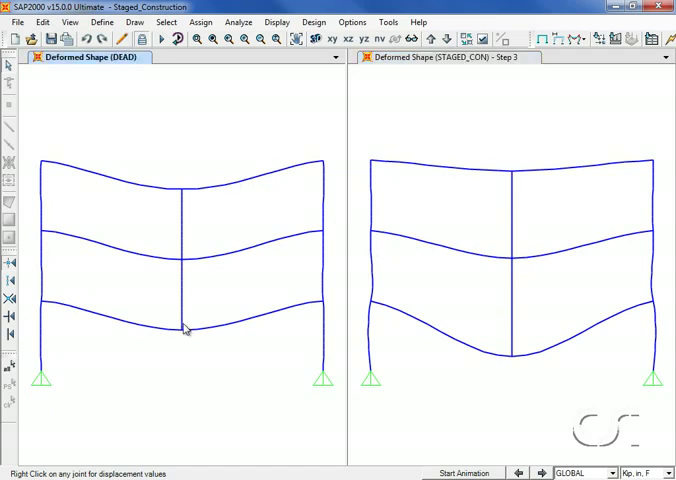
pyautogui.rightClick(184, 328)
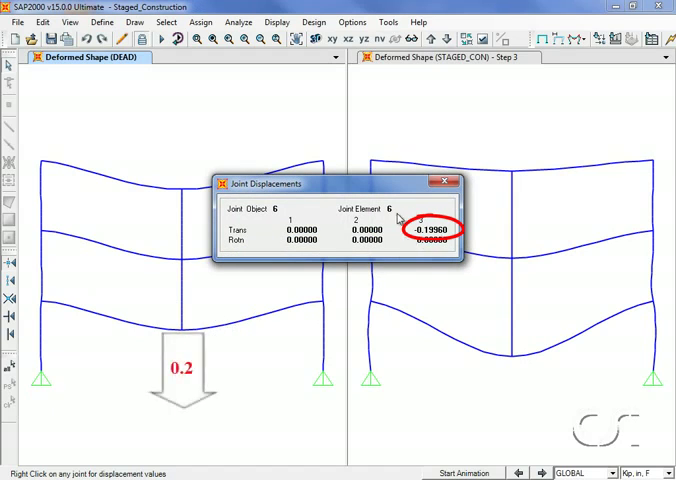
pyautogui.click(446, 182)
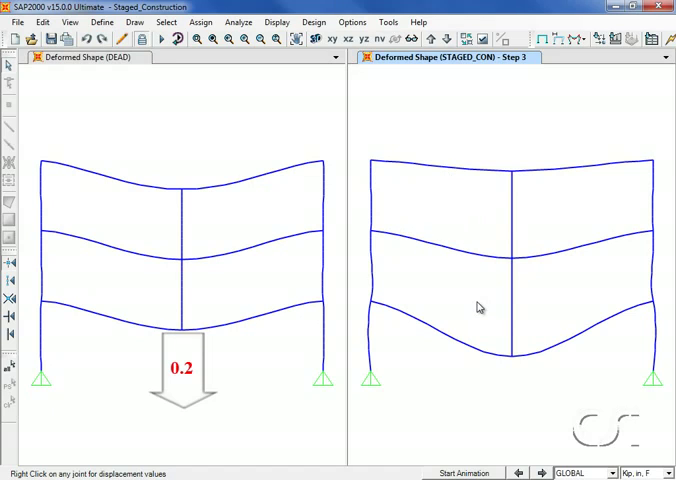
pyautogui.rightClick(512, 362)
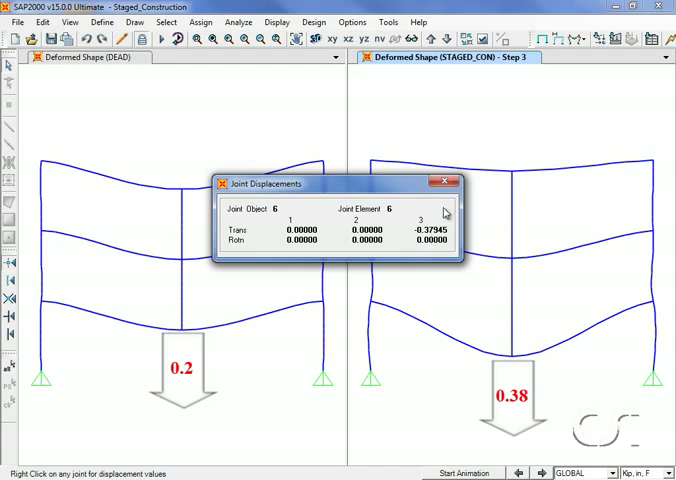
pyautogui.moveTo(444, 182)
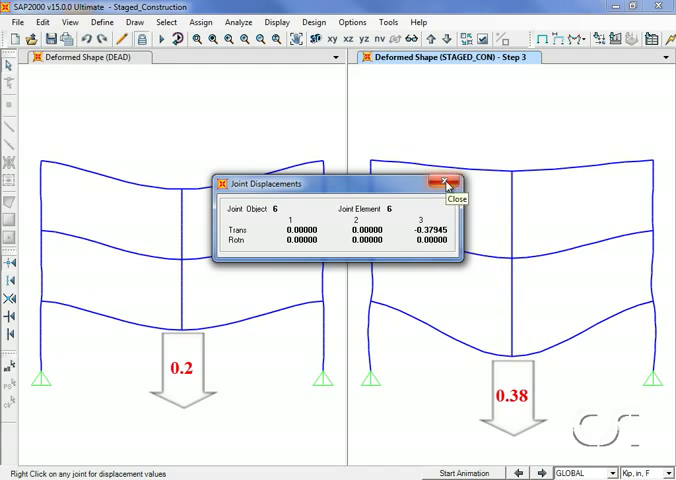
pyautogui.click(436, 184)
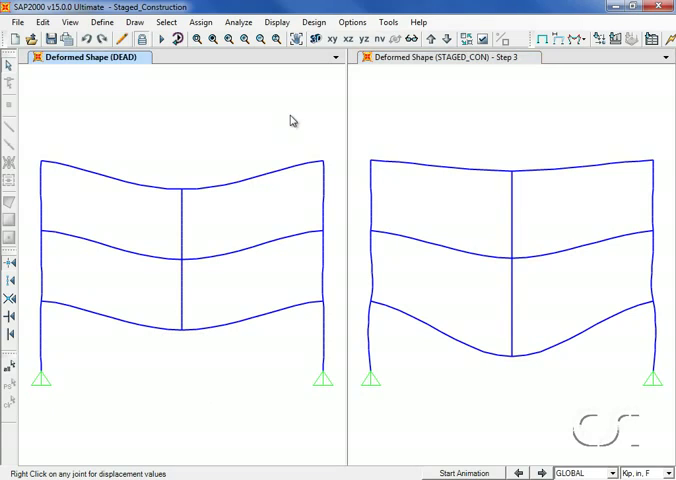
# - Show the DEAD case Moment 3-3 frame diagram with values in the left view
pyautogui.click(276, 22)
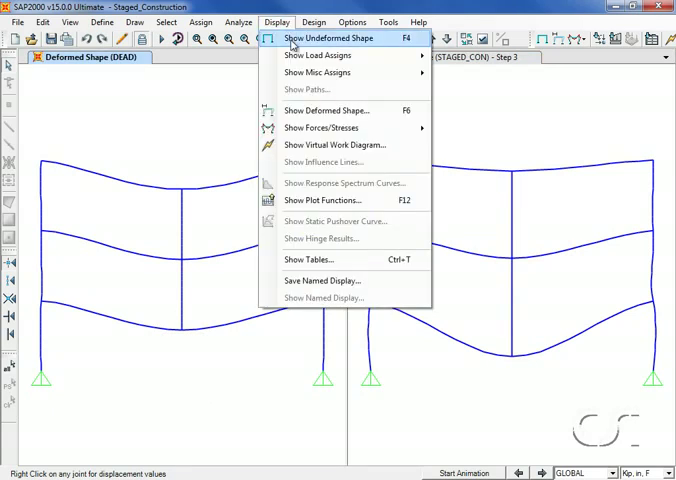
pyautogui.moveTo(320, 128)
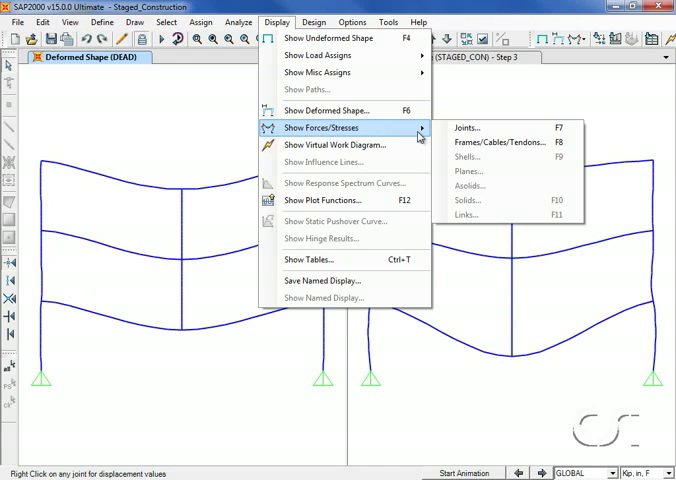
pyautogui.click(488, 140)
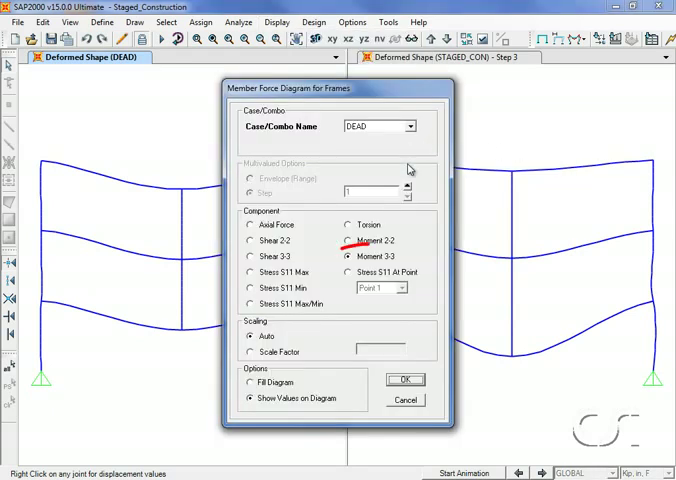
pyautogui.click(352, 256)
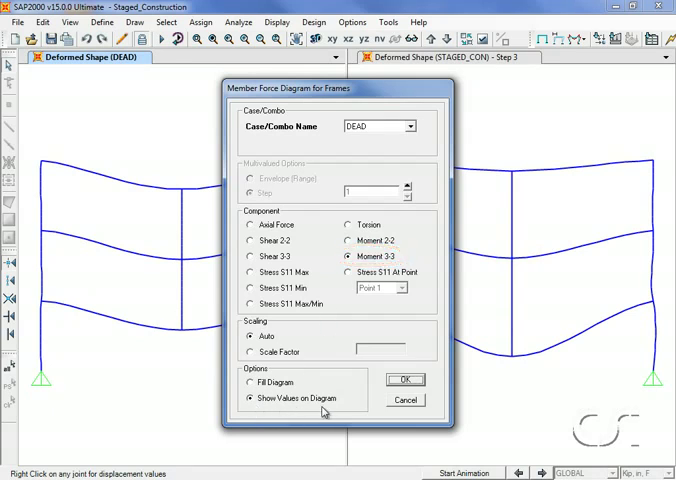
pyautogui.click(404, 380)
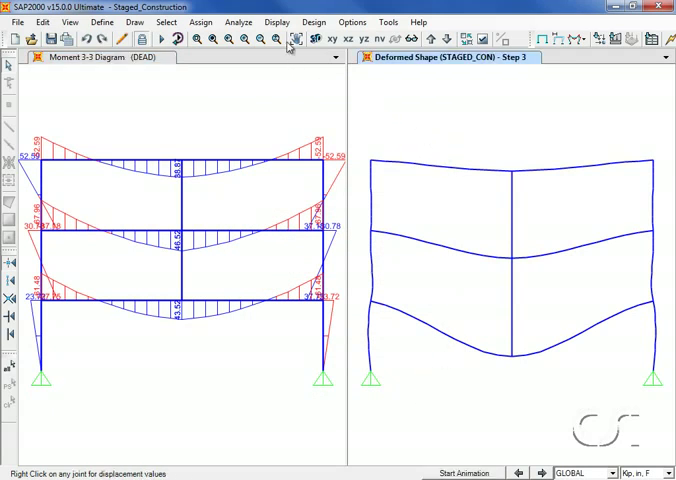
# - Show the STAGED_CON step 1 Moment 3-3 frame diagram in the right view
pyautogui.click(276, 22)
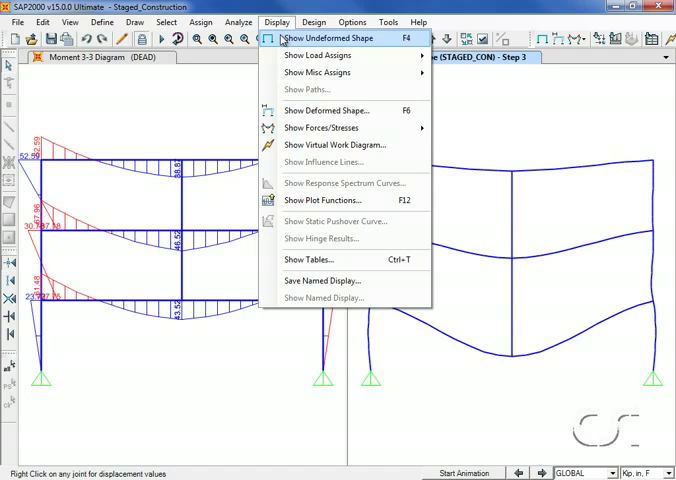
pyautogui.moveTo(320, 128)
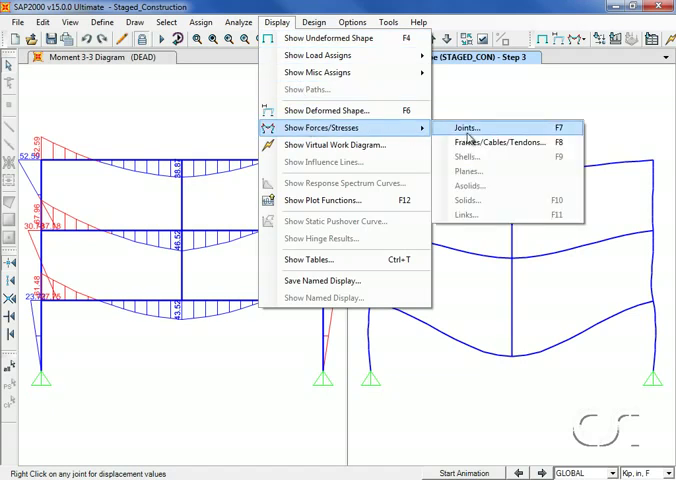
pyautogui.click(484, 138)
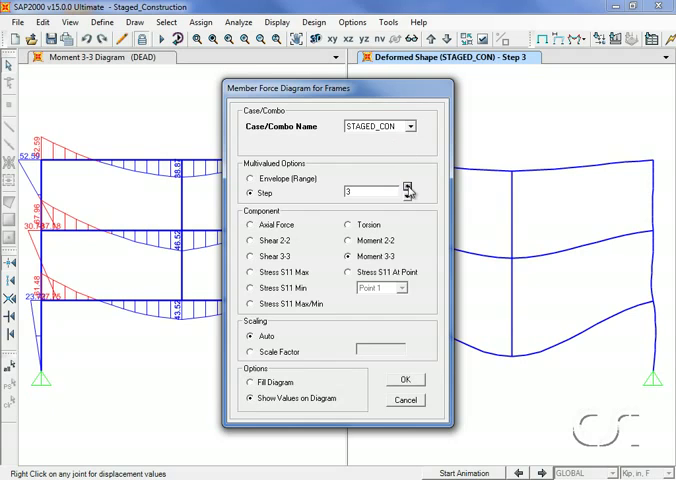
pyautogui.click(408, 200)
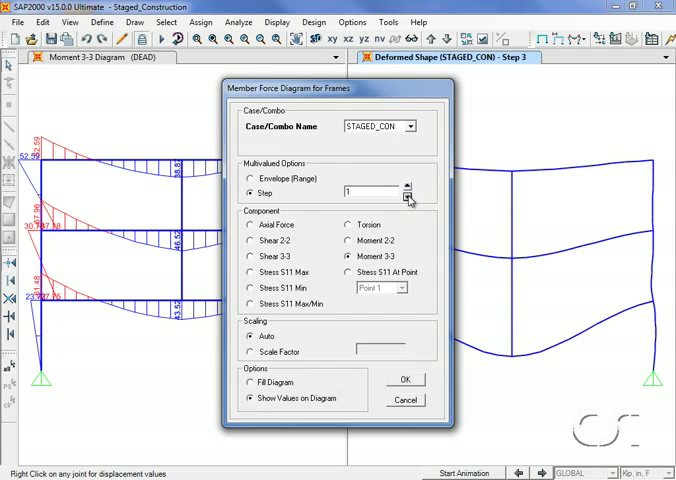
pyautogui.moveTo(372, 264)
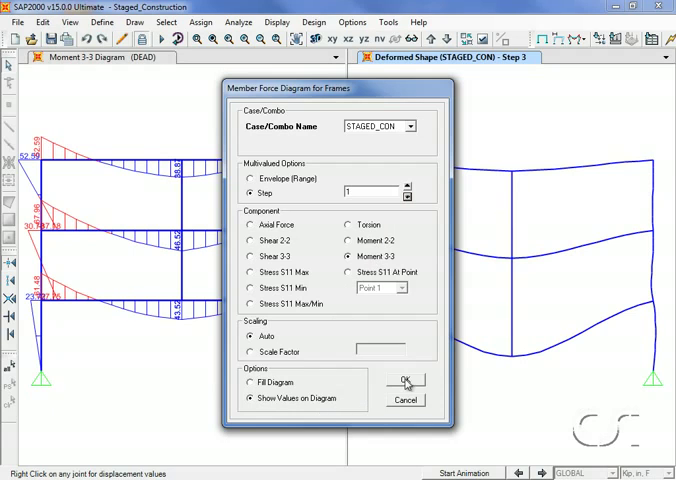
pyautogui.click(404, 380)
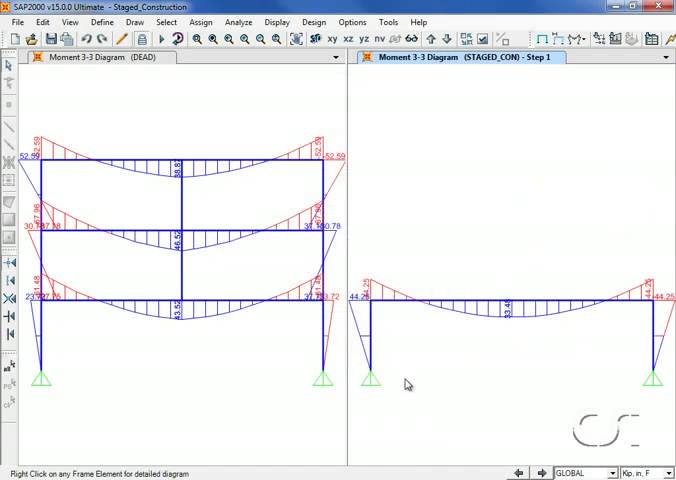